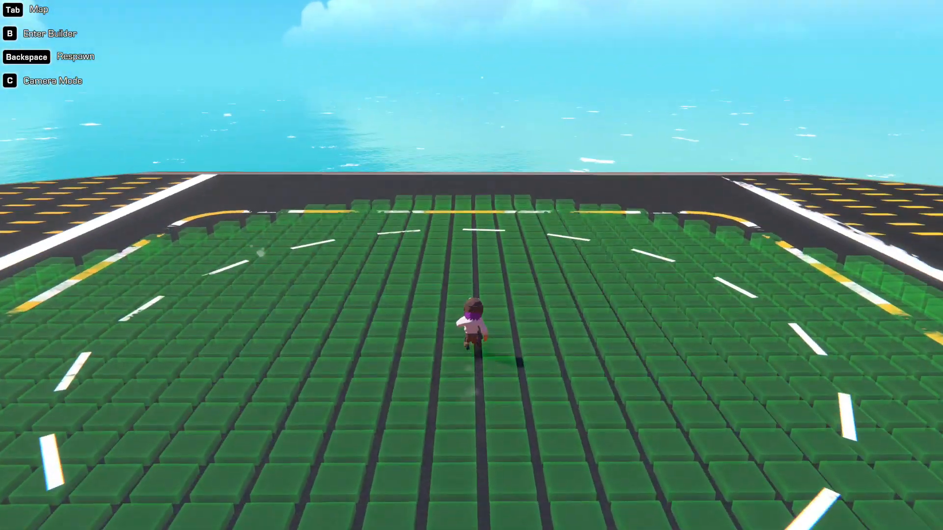
Enter the builder and place the Space Fighter Cockpit as the plane's starting part.
key("b")
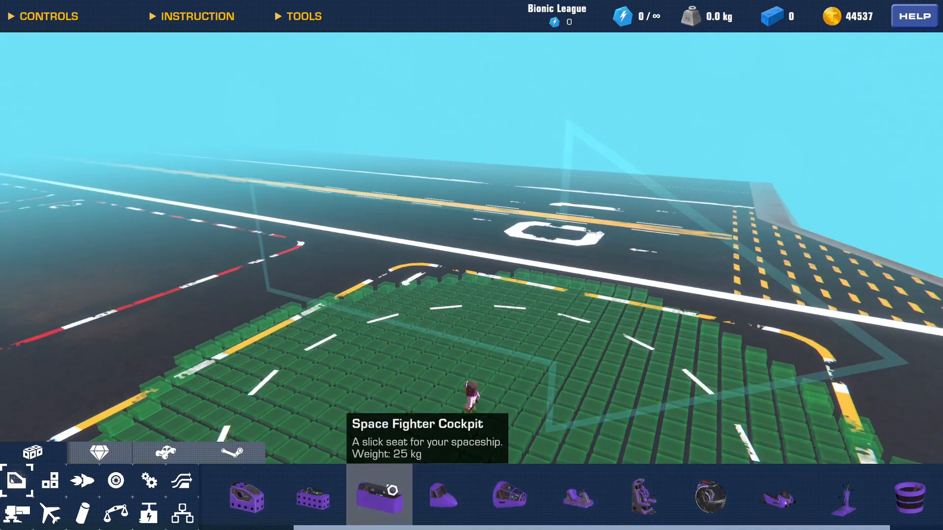
left_click(378, 495)
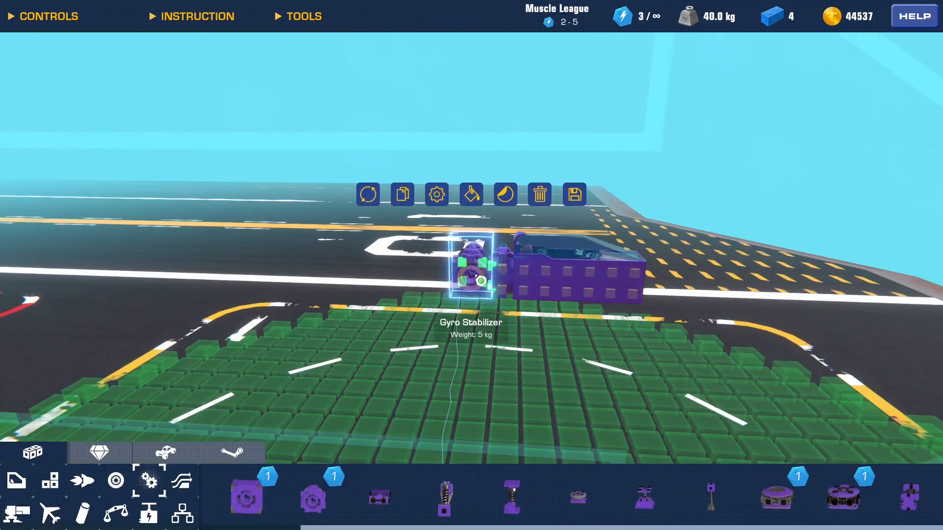
Set the gyro stabilizer's Strength to 4 and confirm the setting.
left_click(436, 194)
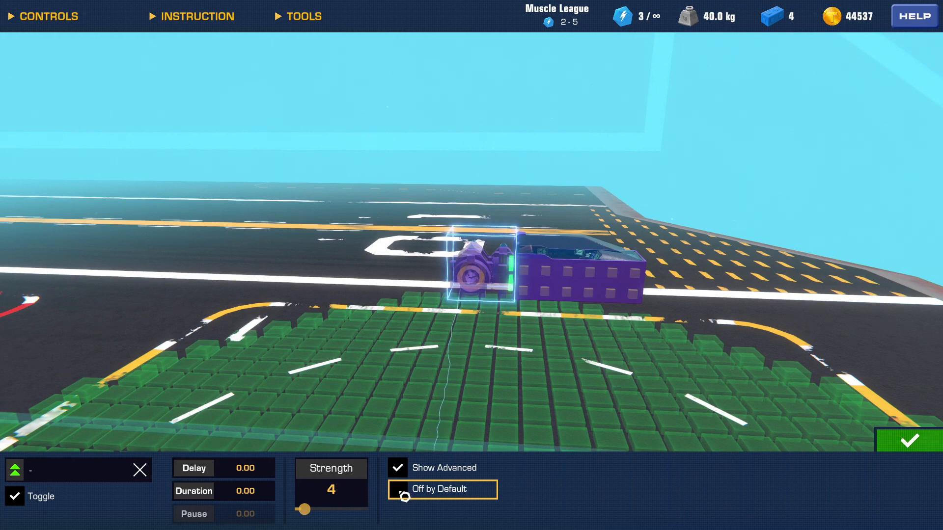
left_click(331, 492)
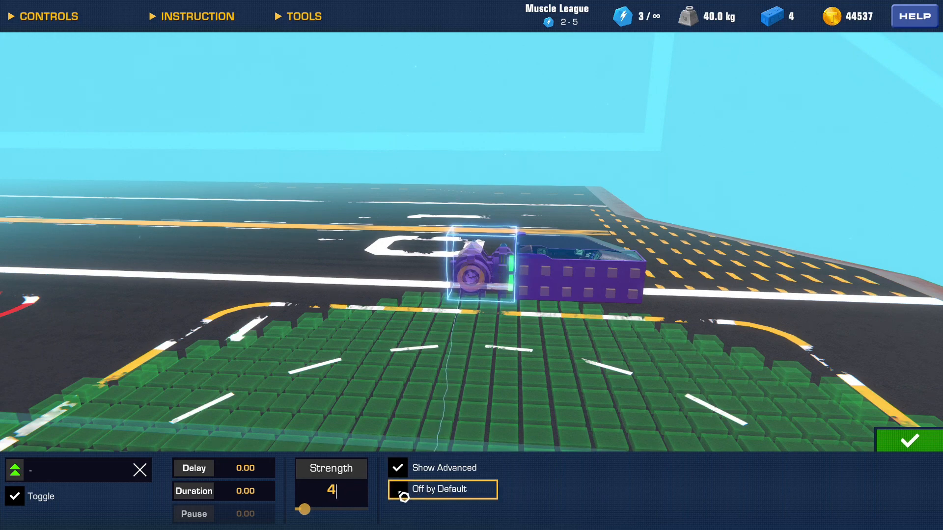
left_click(398, 489)
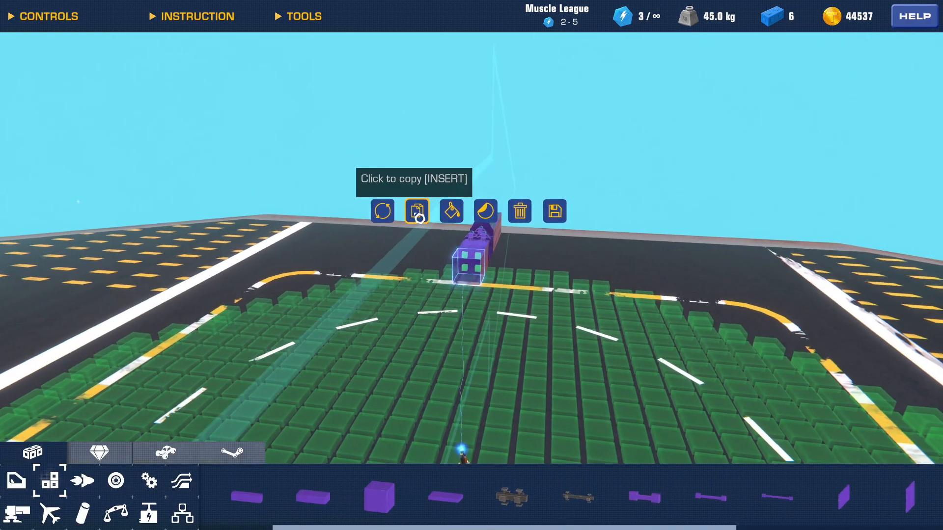
Duplicate body blocks to stretch the purple fuselage behind the cockpit.
left_click(183, 481)
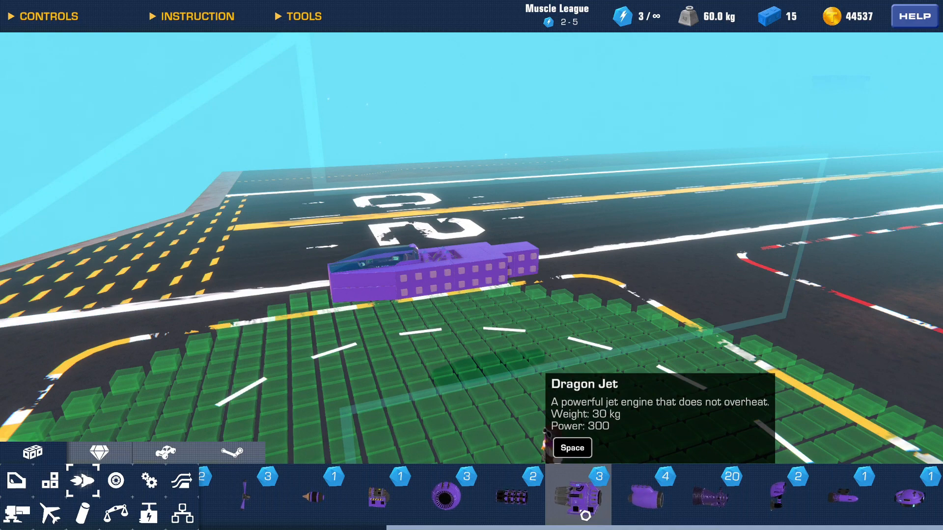
Place a Dragon Jet engine from the propulsion parts onto the fuselage.
left_click(246, 496)
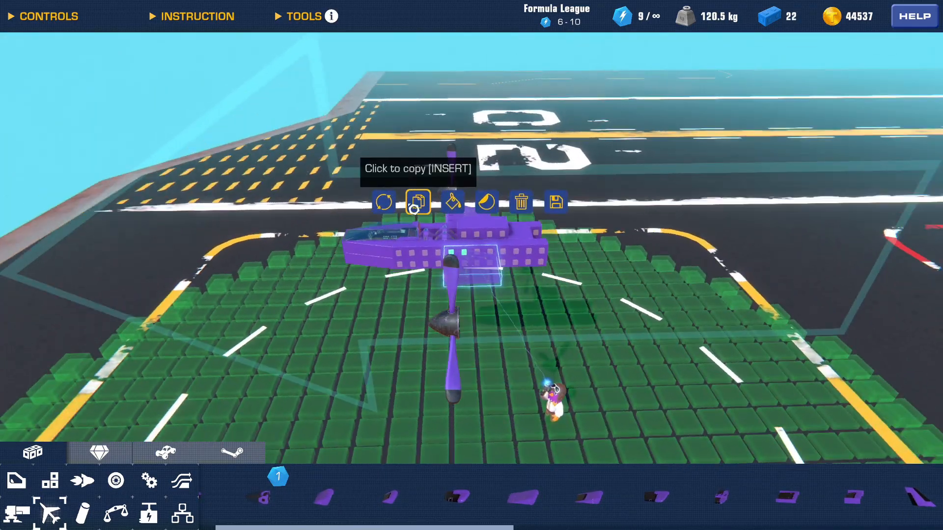
Copy the propeller to the other wing and mount a Rotating Servo under the propeller.
left_click(418, 202)
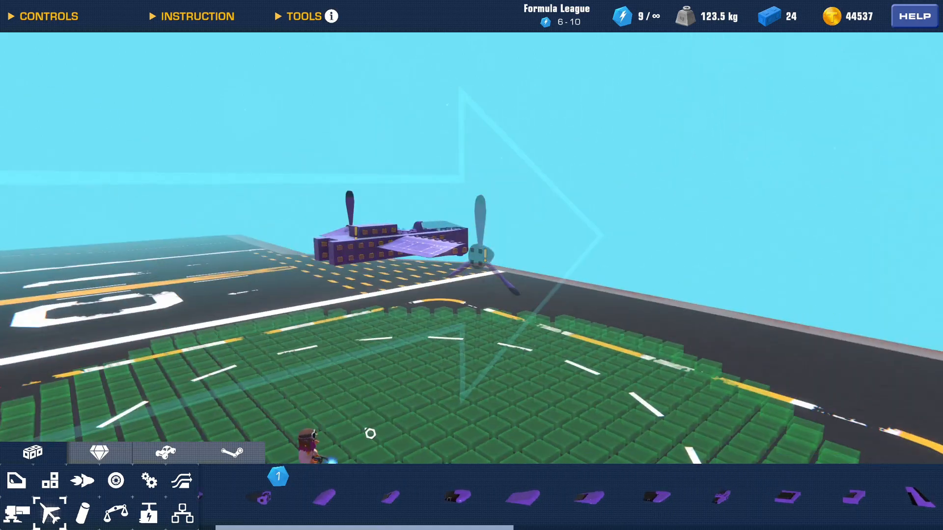
left_click(148, 480)
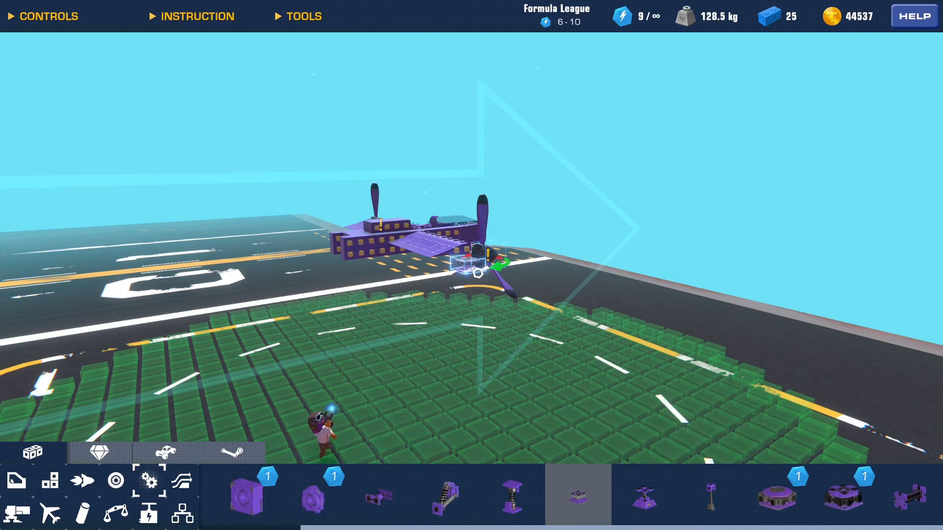
left_click(476, 272)
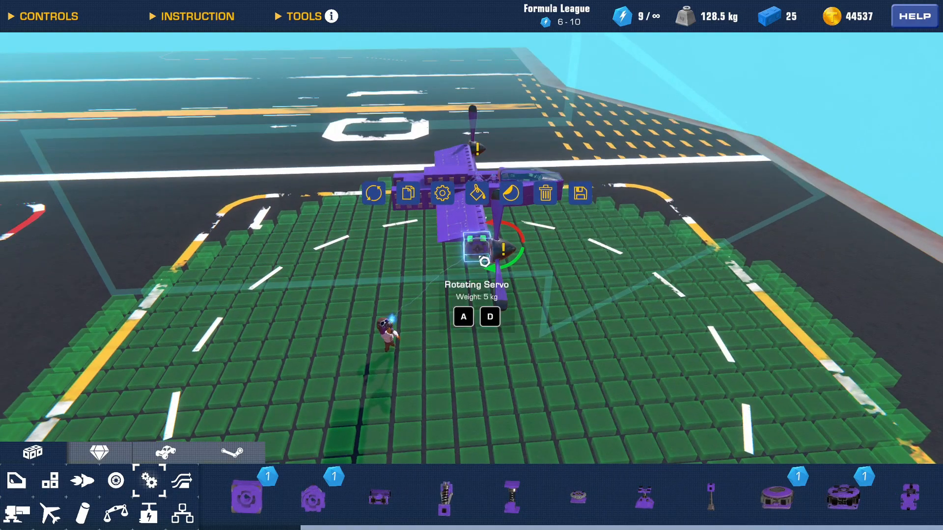
left_click(444, 194)
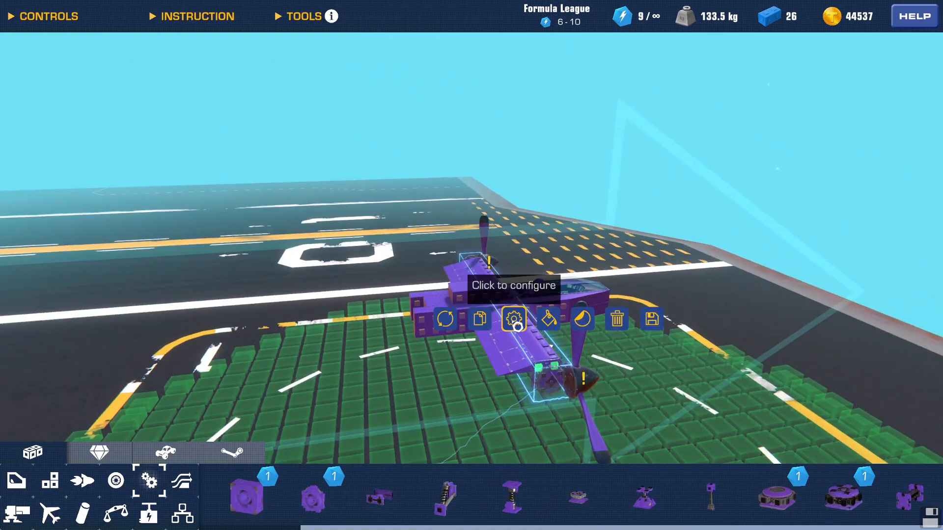
Configure the propeller servo as a 90-degree LeftShift toggle, then select the other servo.
left_click(513, 320)
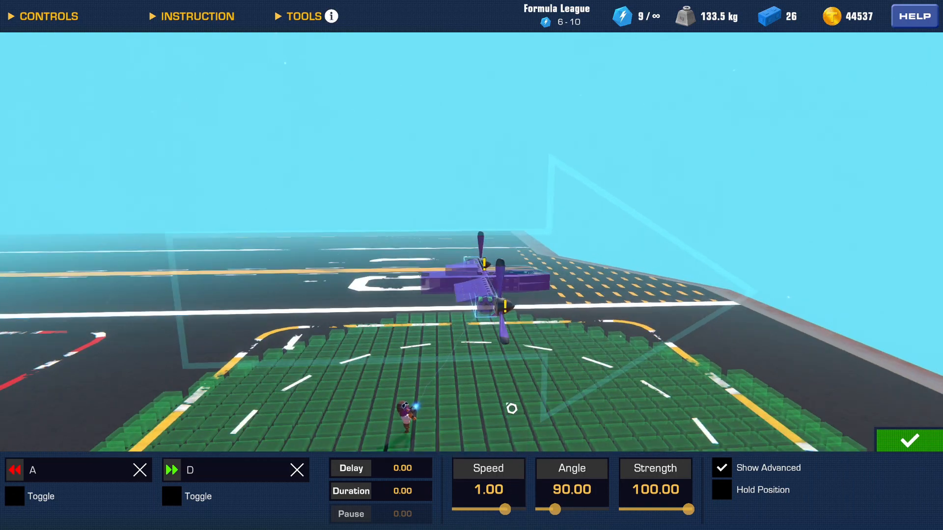
mouse_move(489, 489)
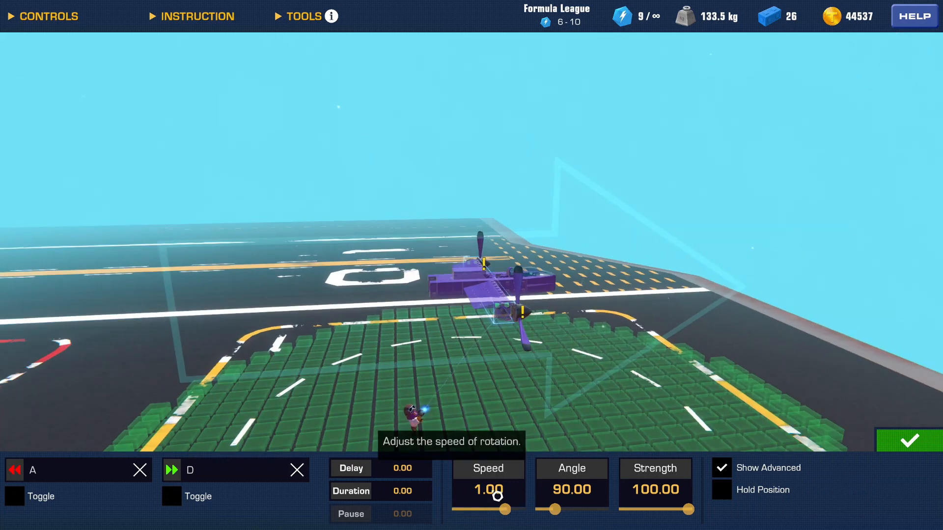
left_click(295, 469)
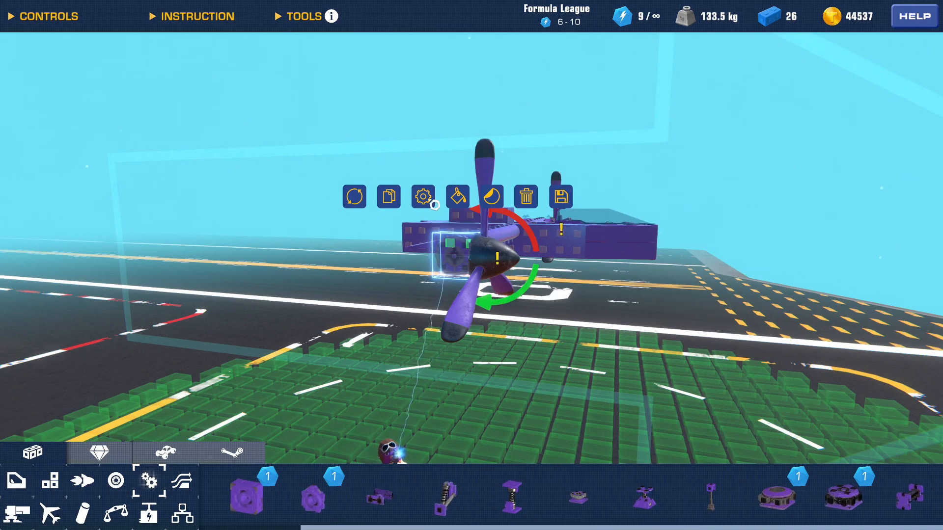
left_click(422, 196)
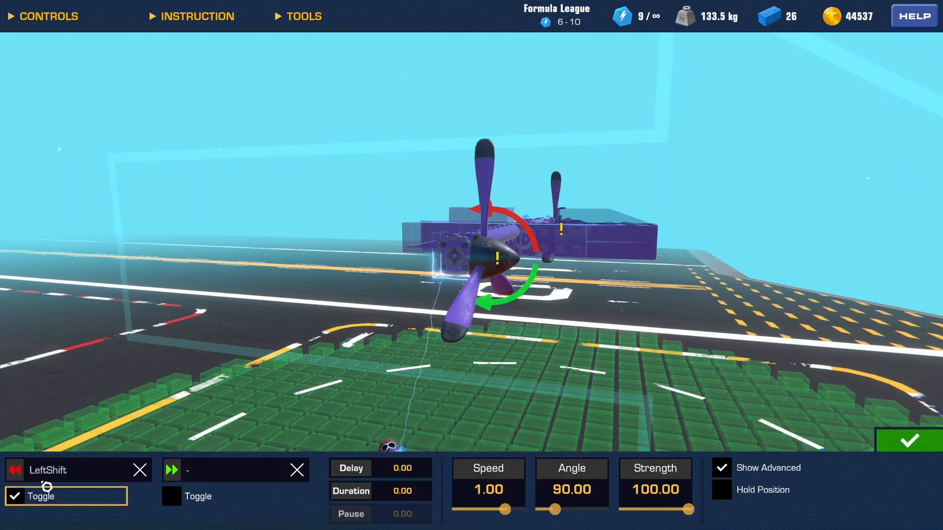
left_click(909, 440)
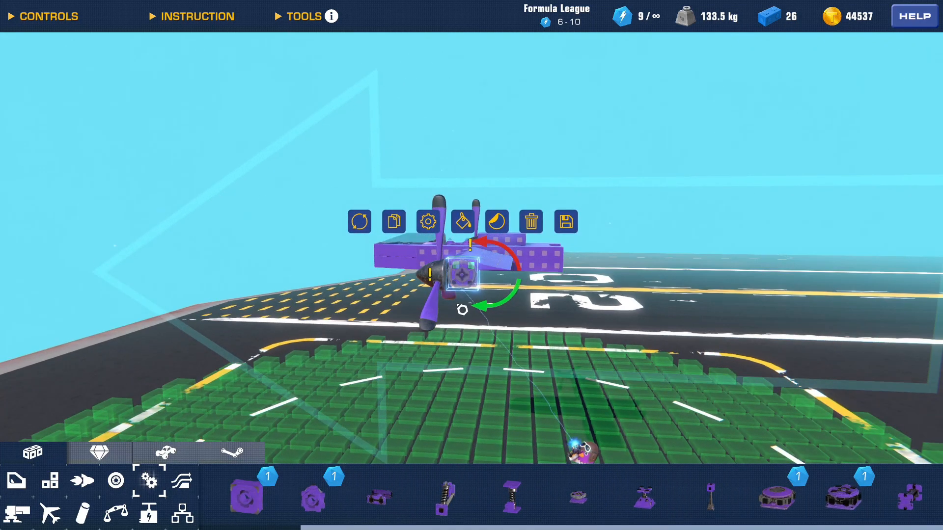
left_click(427, 221)
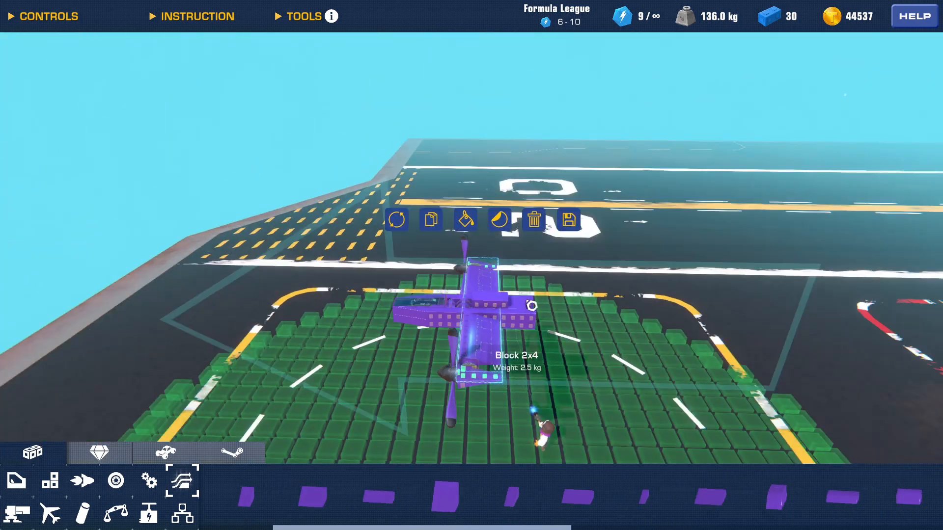
Place another Block 2x4 along the plane's body.
left_click(339, 498)
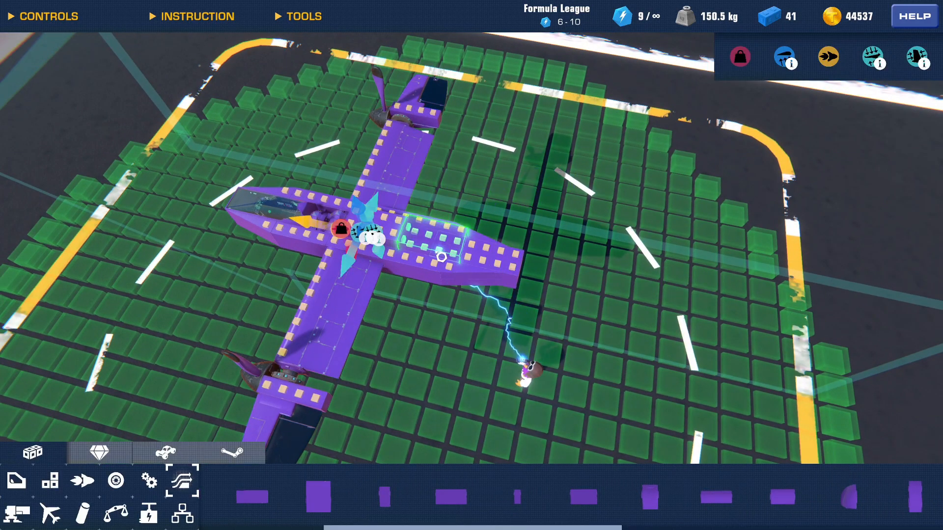
Add another structural block to lengthen the fuselage toward the nose.
left_click(50, 481)
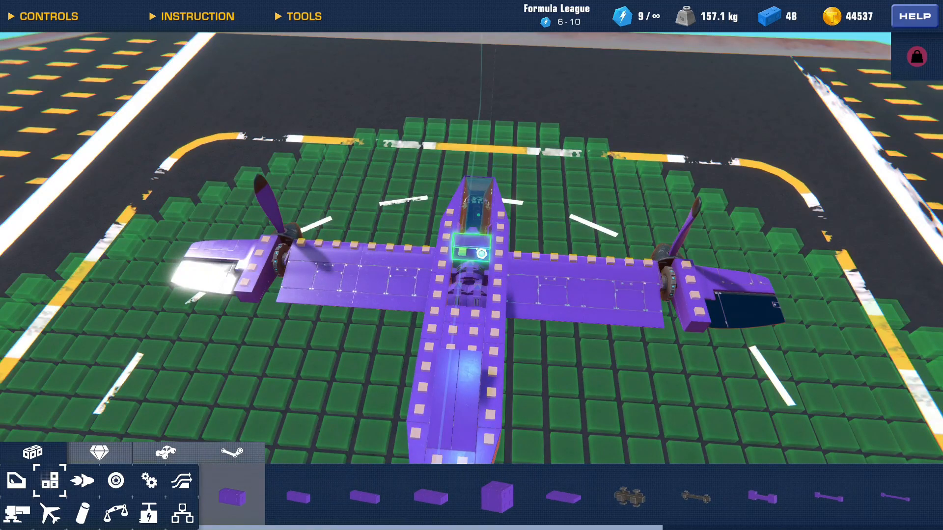
Place a block at the rear of the fuselage for the tail section.
left_click(298, 497)
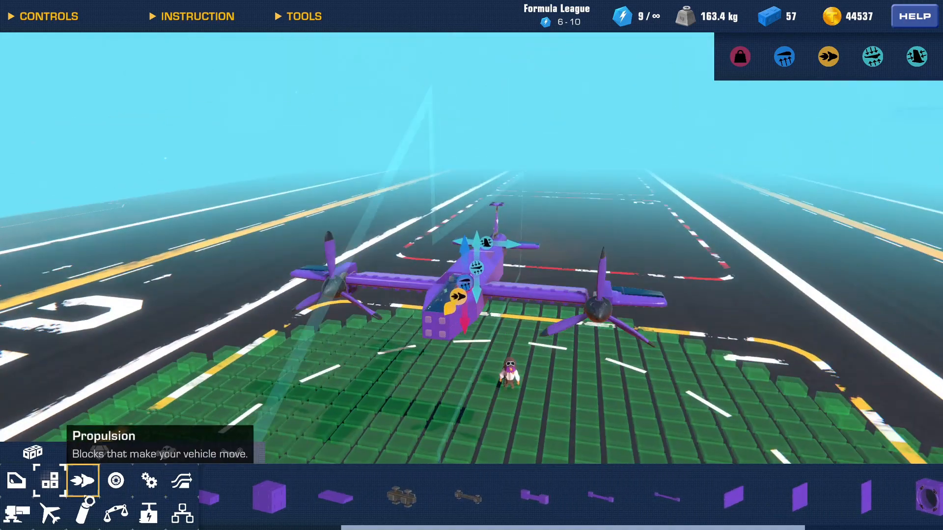
Test the plane on the runway and return to the builder.
left_click(50, 481)
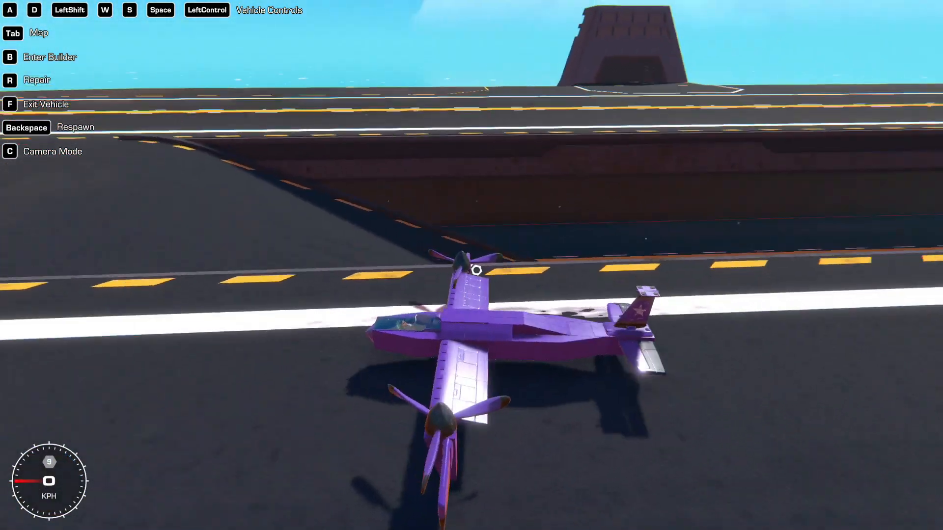
key("b")
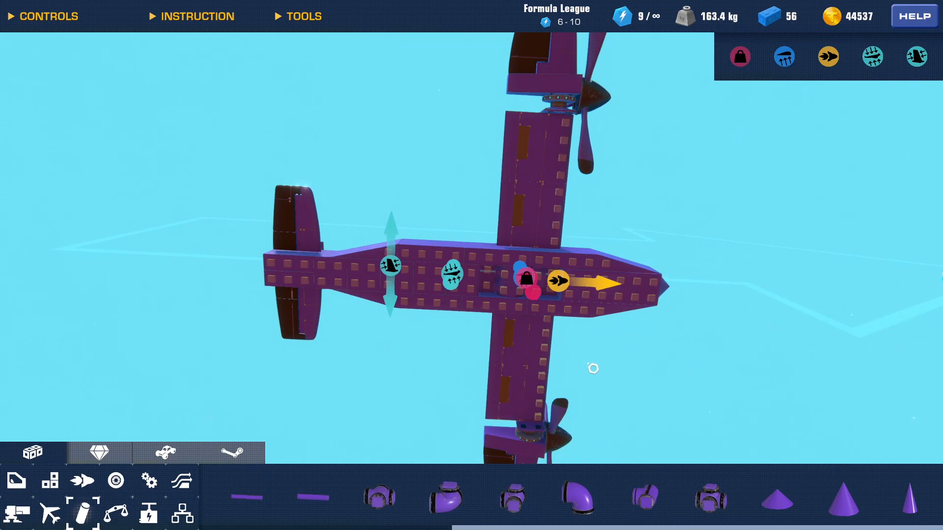
Attach pistons and a distance sensor under the plane, then duplicate the sensor.
left_click(465, 281)
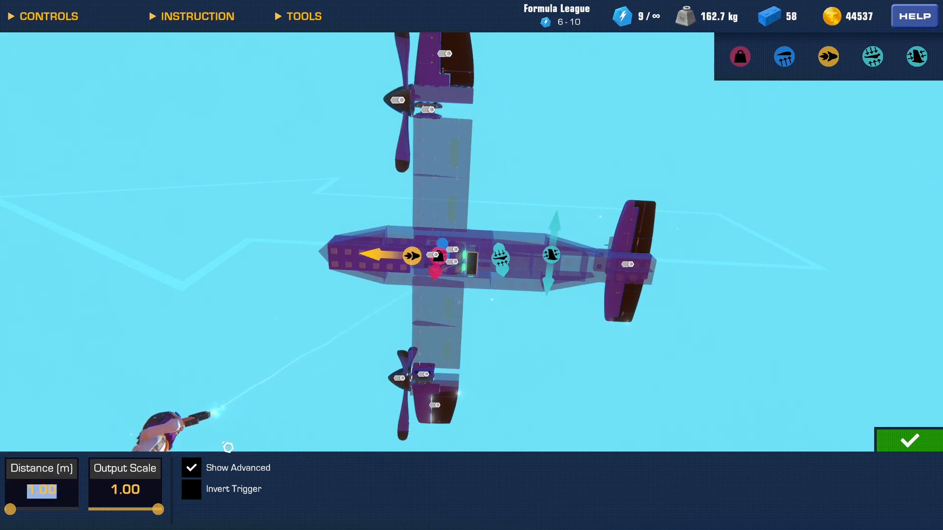
left_click(182, 481)
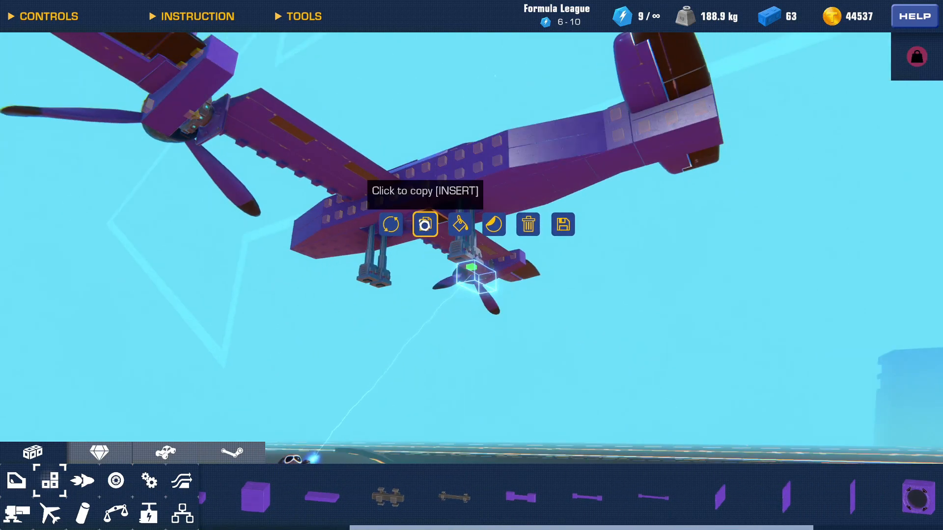
left_click(424, 223)
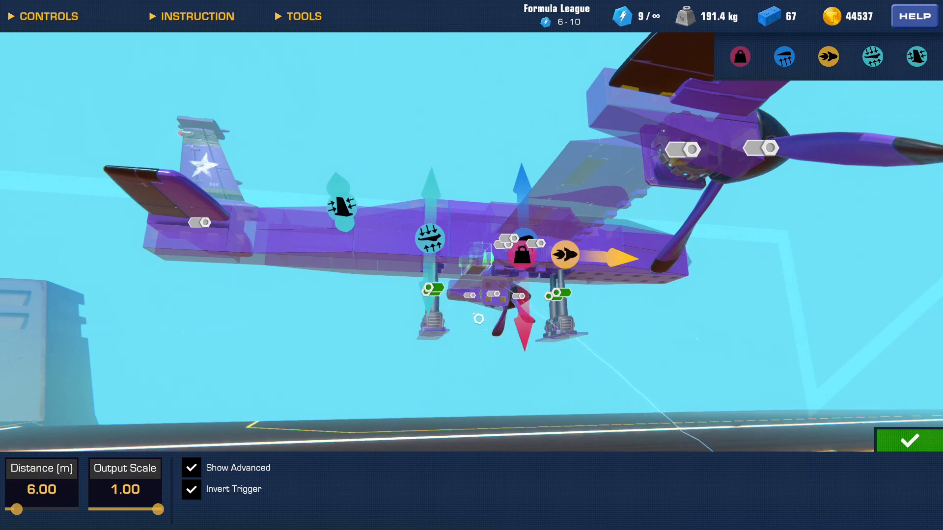
mouse_move(540, 311)
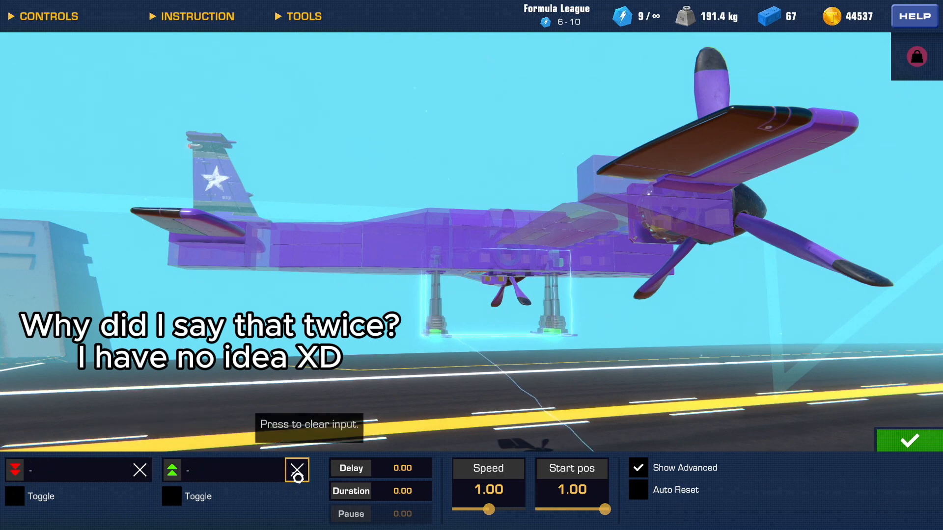
Clear the landing-gear pistons' key bindings so they run unbound with auto reset.
left_click(638, 490)
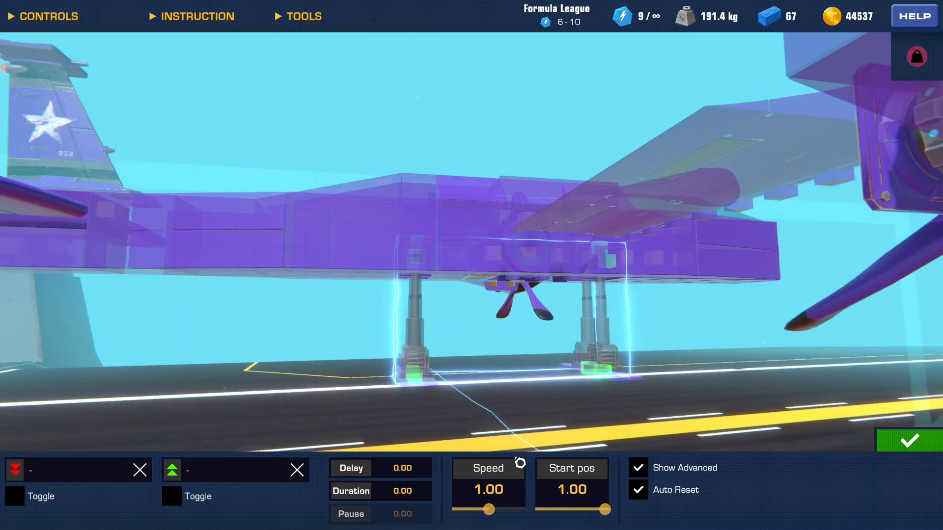